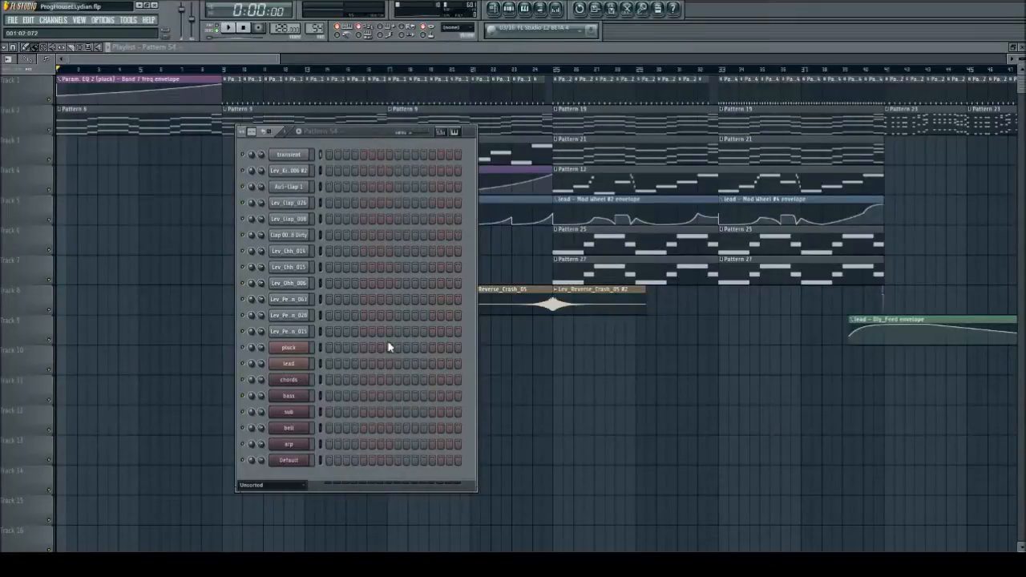
pyautogui.moveTo(308, 372)
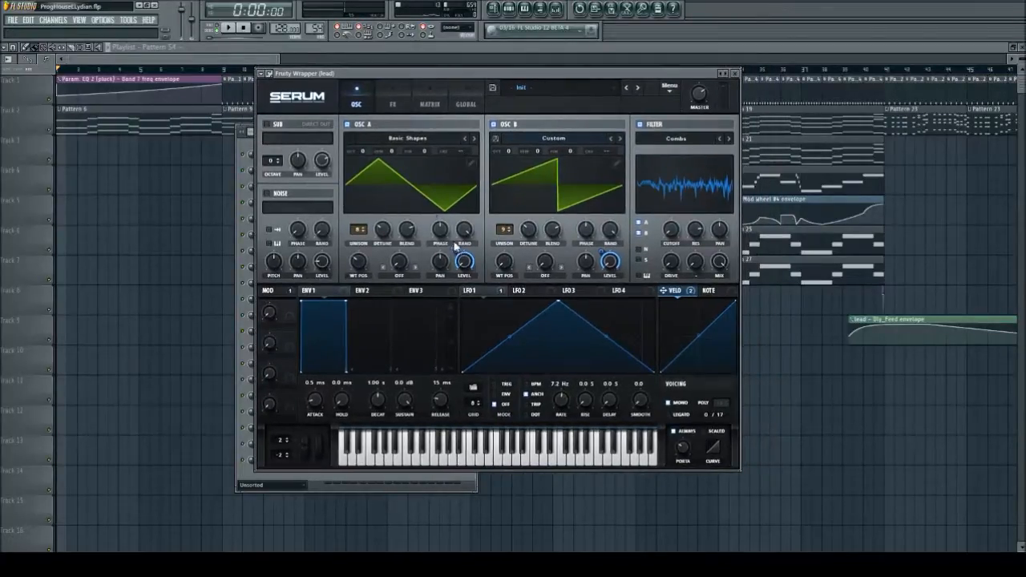
# Show Serum's LFO 1 settings, then switch to the modulation matrix view
pyautogui.click(468, 290)
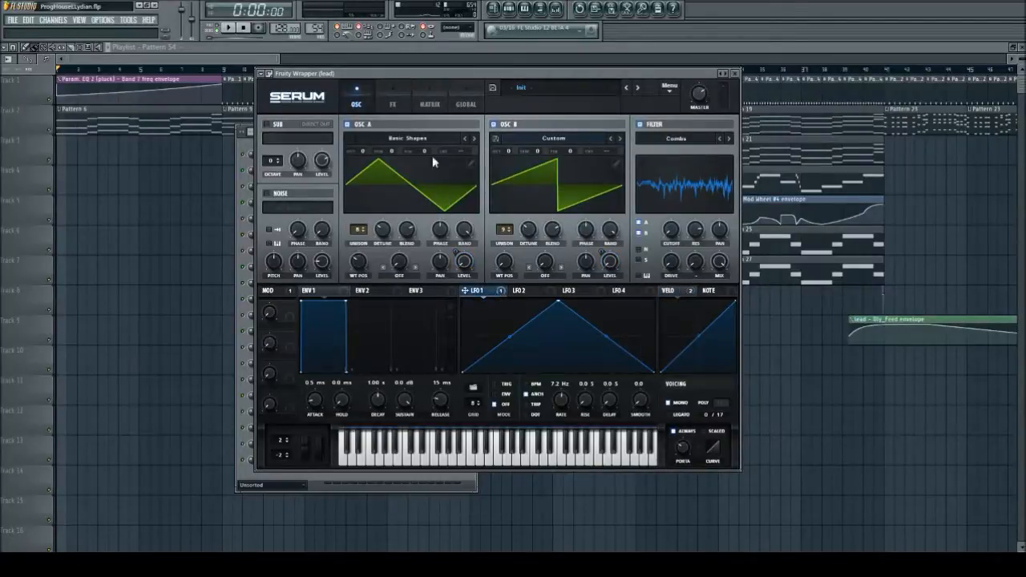
pyautogui.click(430, 104)
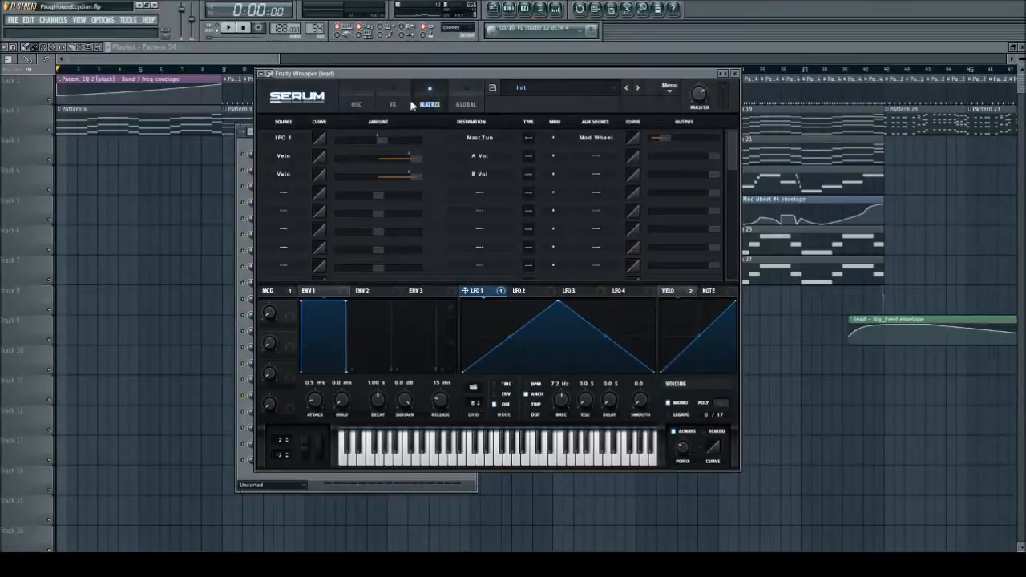
pyautogui.moveTo(289, 154)
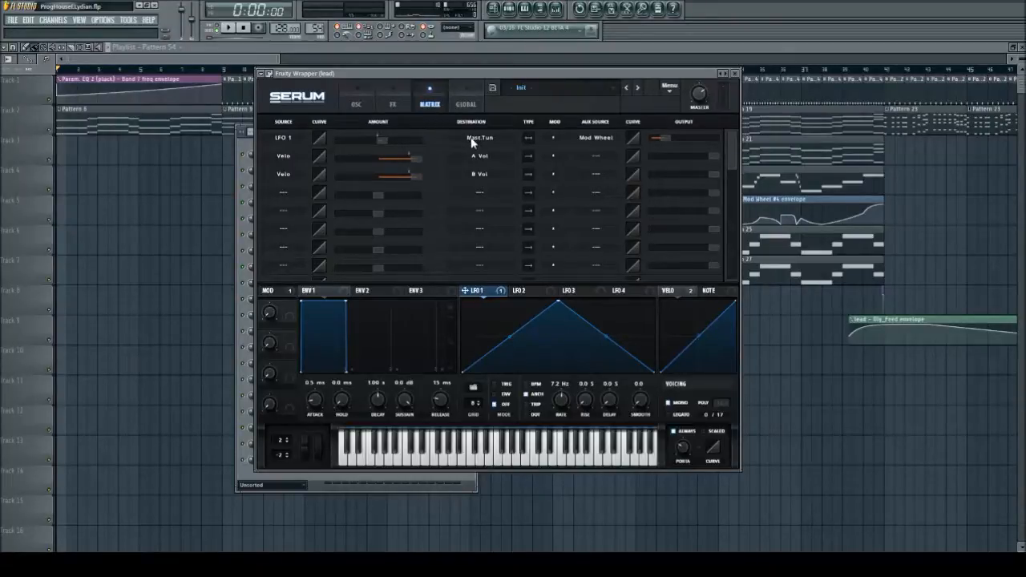
pyautogui.moveTo(484, 143)
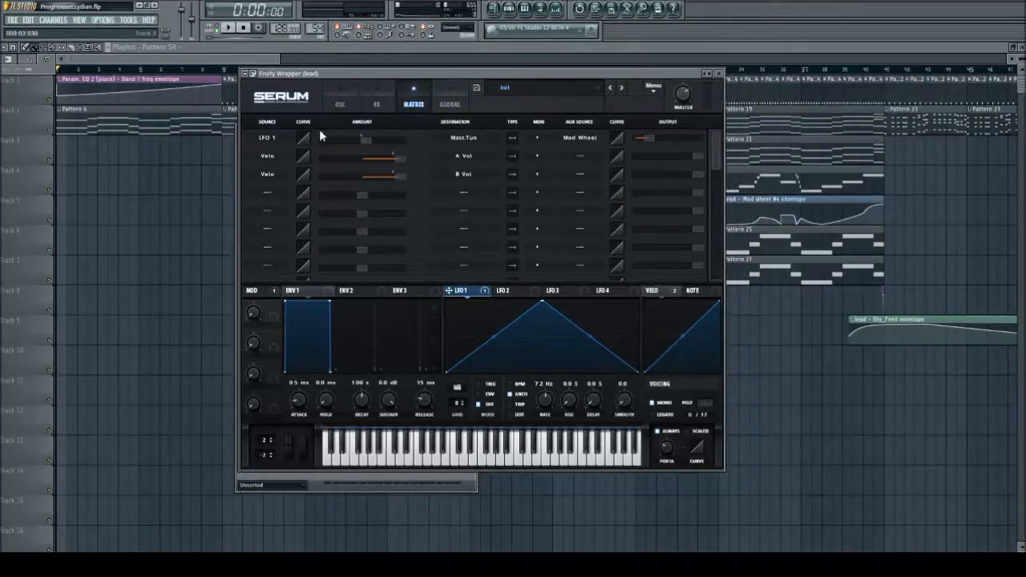
pyautogui.moveTo(468, 136)
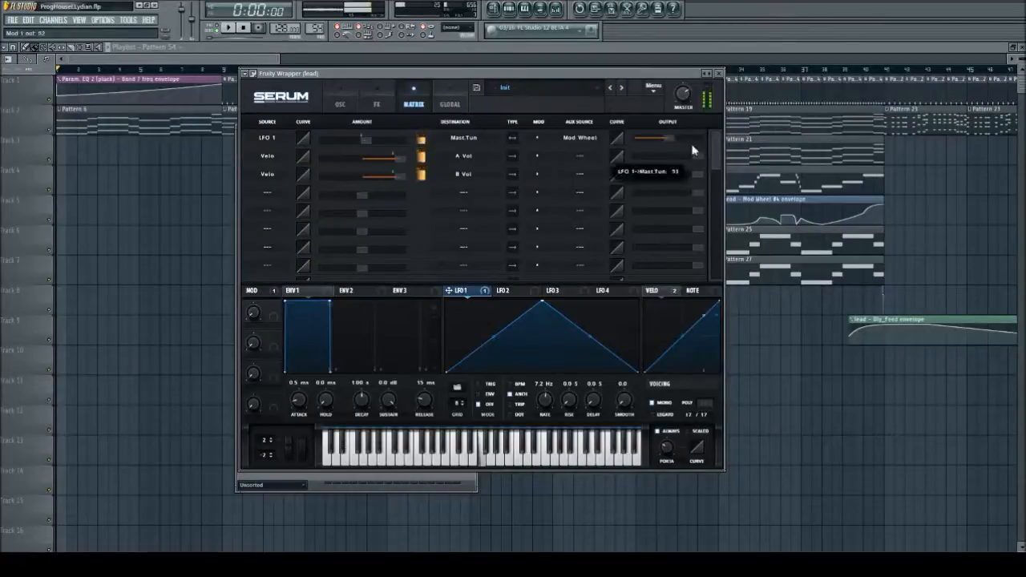
# Adjust the output and modulation levels on the LFO 1 → Main Tune vibrato row
pyautogui.moveTo(665, 138); pyautogui.dragTo(655, 147)
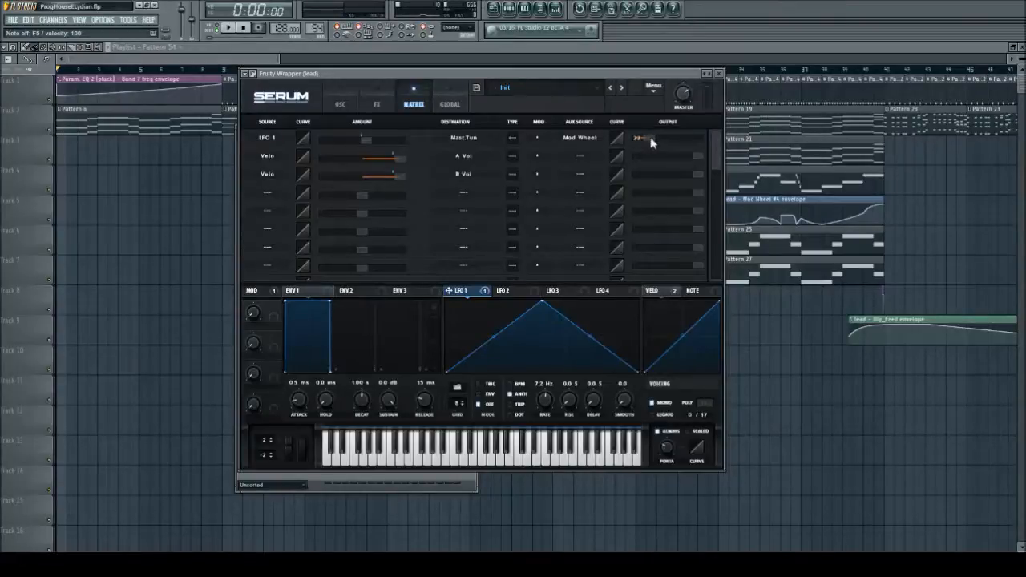
pyautogui.moveTo(385, 138); pyautogui.dragTo(320, 138)
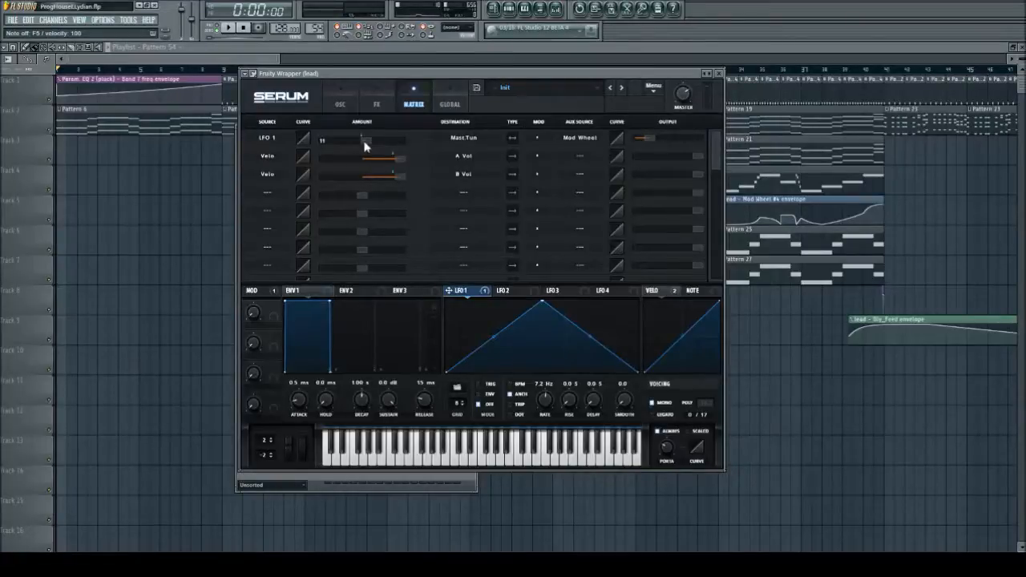
# Set and fine-tune the LFO 1 → Main Tune amount to control vibrato depth
pyautogui.moveTo(361, 138); pyautogui.dragTo(393, 138)
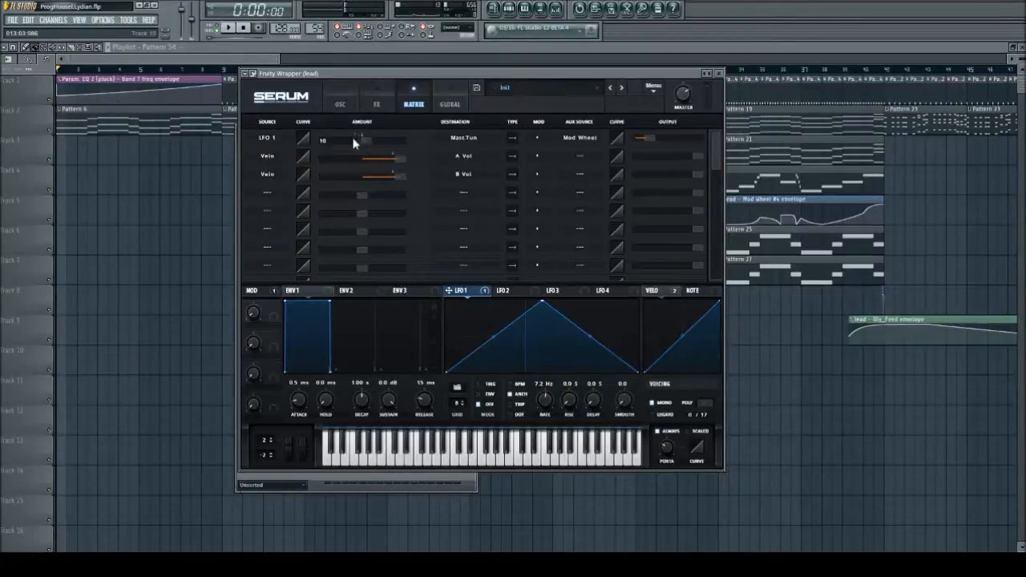
pyautogui.moveTo(353, 143); pyautogui.dragTo(369, 138)
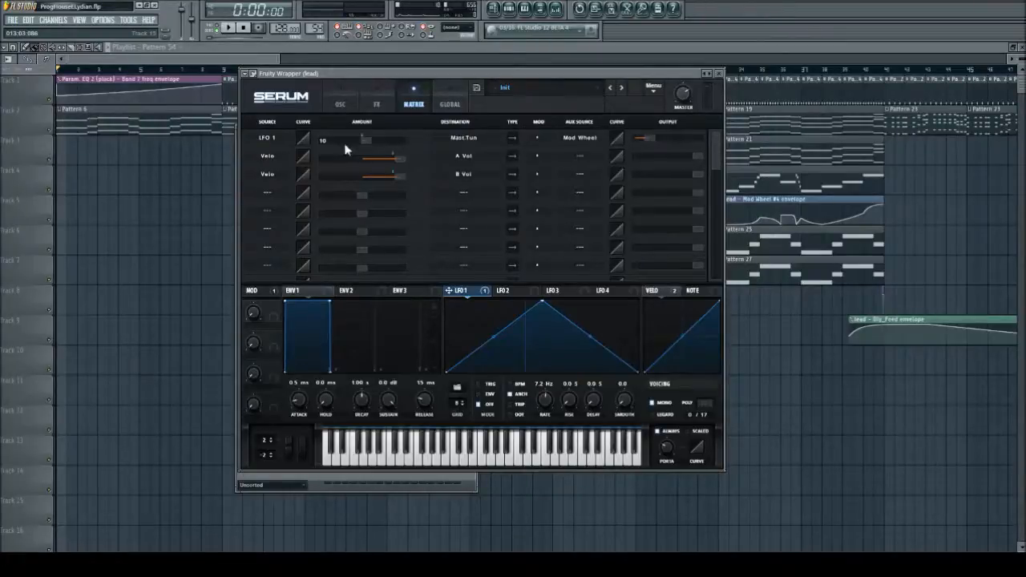
pyautogui.moveTo(369, 147)
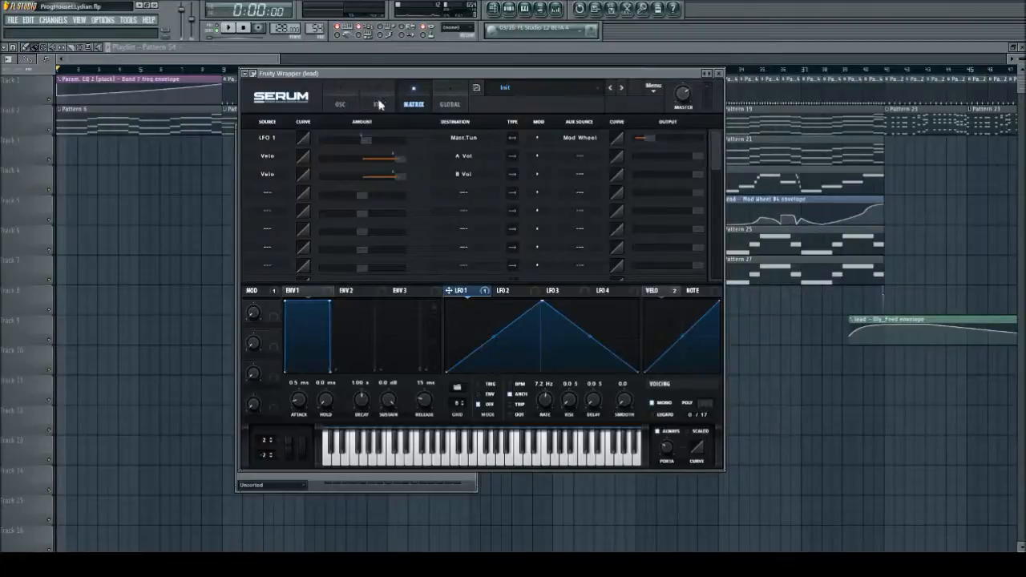
pyautogui.moveTo(497, 319)
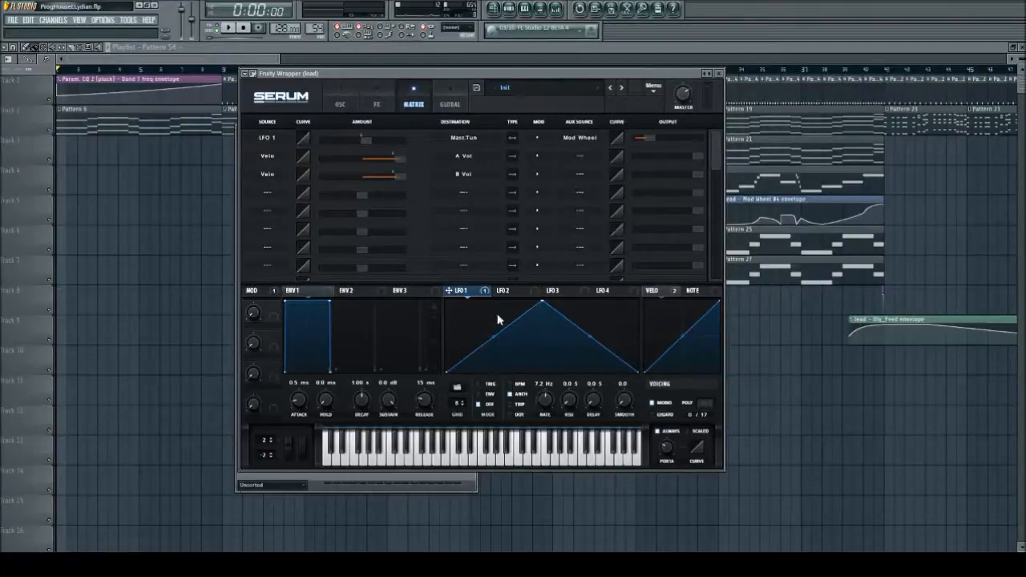